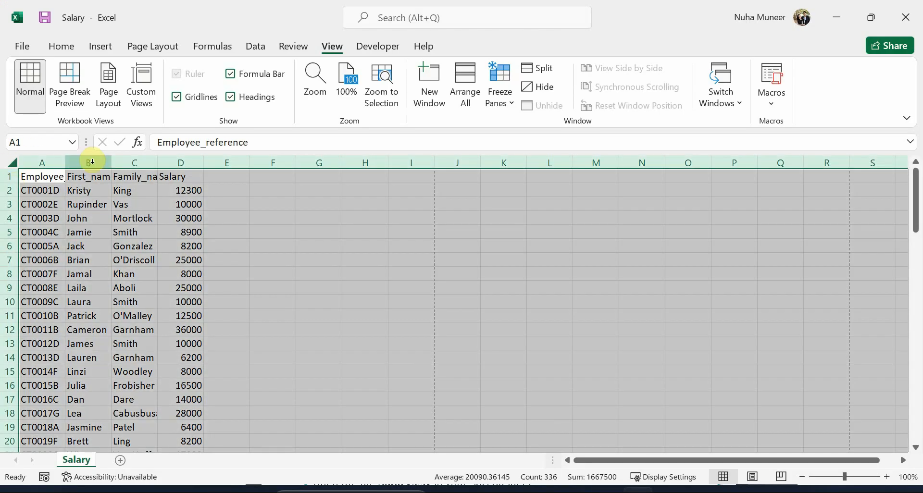
Step: AutoFit all column widths so the employee headers and names show in full
{"action": "double_click", "coordinate": [89, 162]}
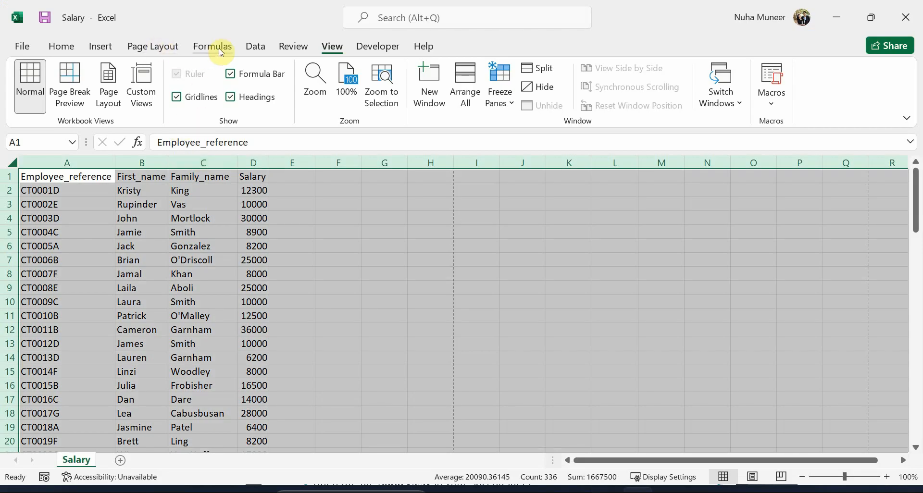
Step: Show the Page Layout ribbon with the page setup tools for the Salary sheet
{"action": "left_click", "coordinate": [153, 46]}
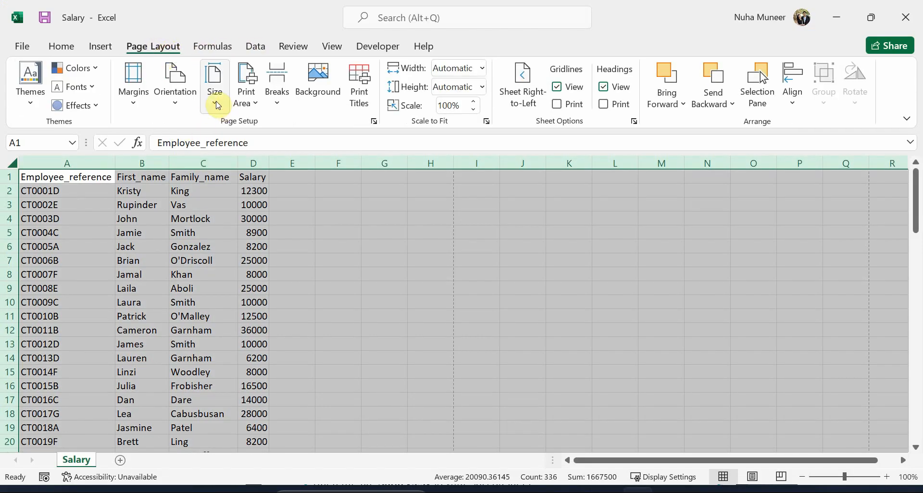
{"action": "left_click", "coordinate": [213, 83]}
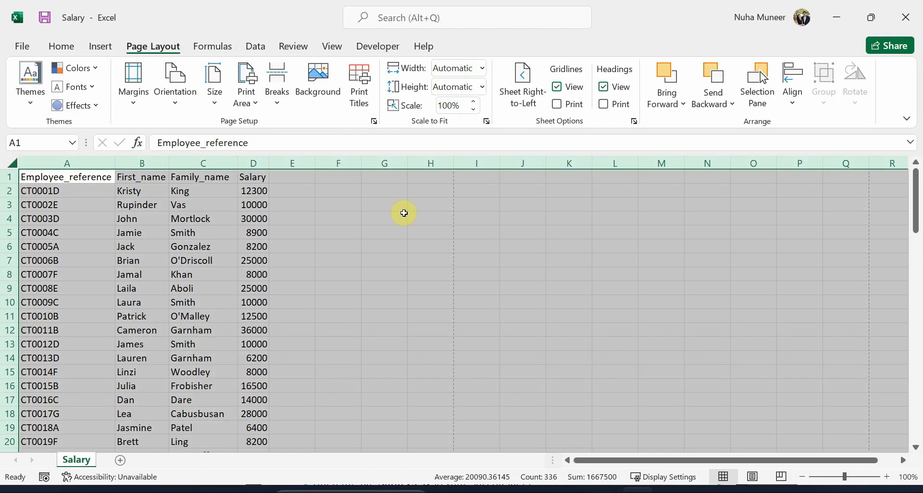
{"action": "mouse_move", "coordinate": [148, 217]}
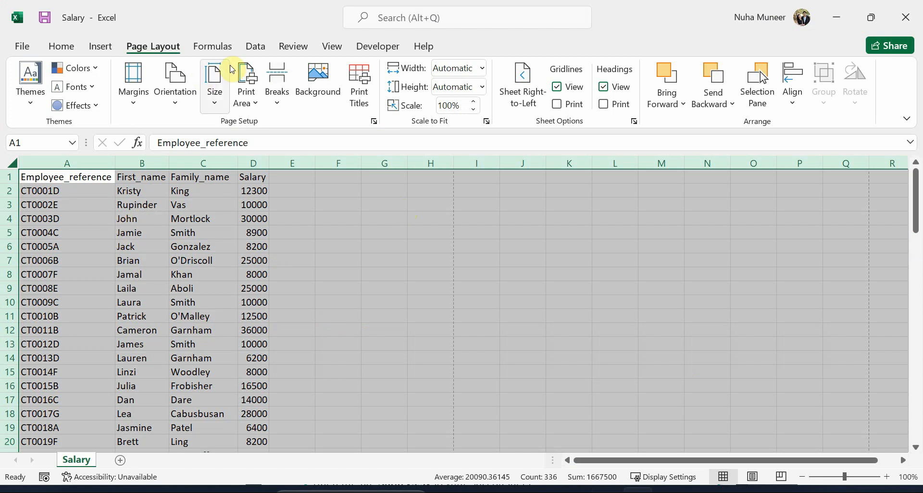
Step: Switch the Salary sheet to Page Layout view showing printed pages with an empty header area
{"action": "left_click", "coordinate": [141, 302]}
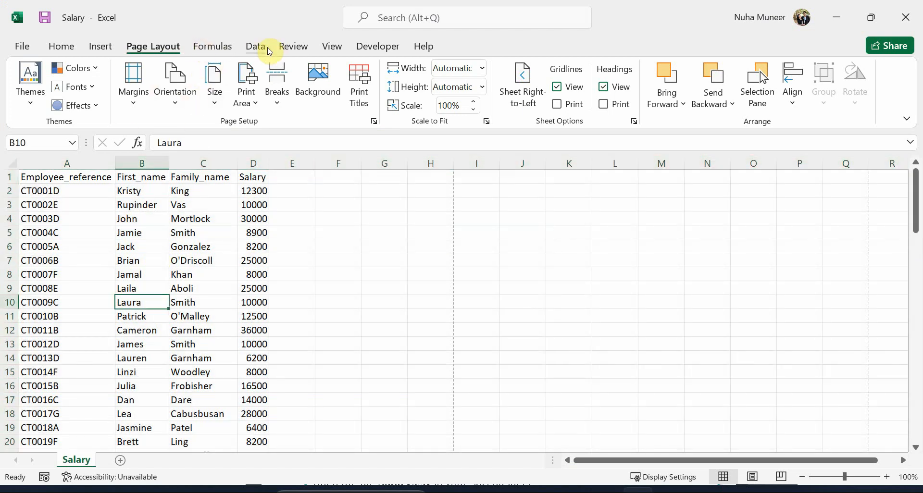
{"action": "left_click", "coordinate": [331, 46]}
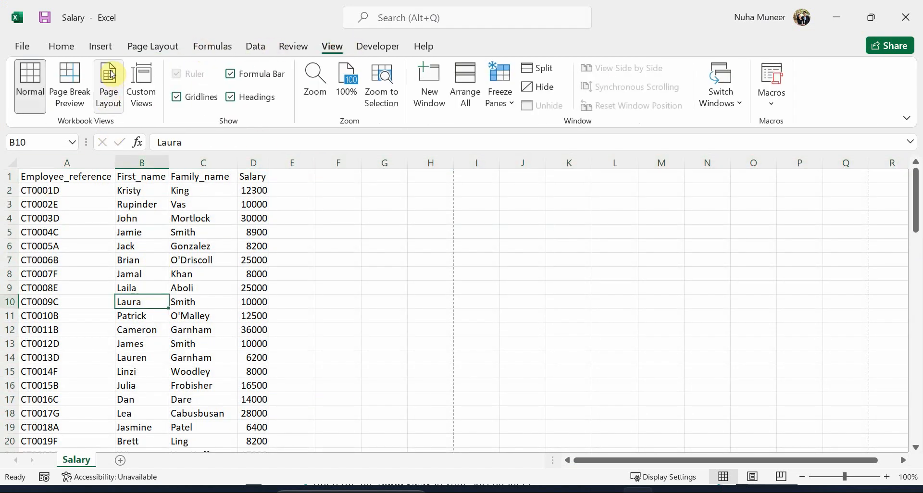
{"action": "left_click", "coordinate": [108, 85]}
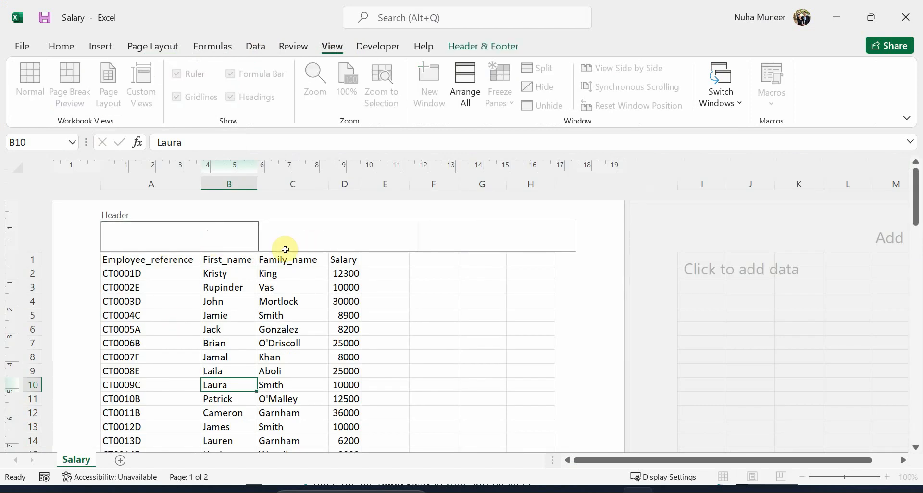
{"action": "left_click", "coordinate": [153, 46]}
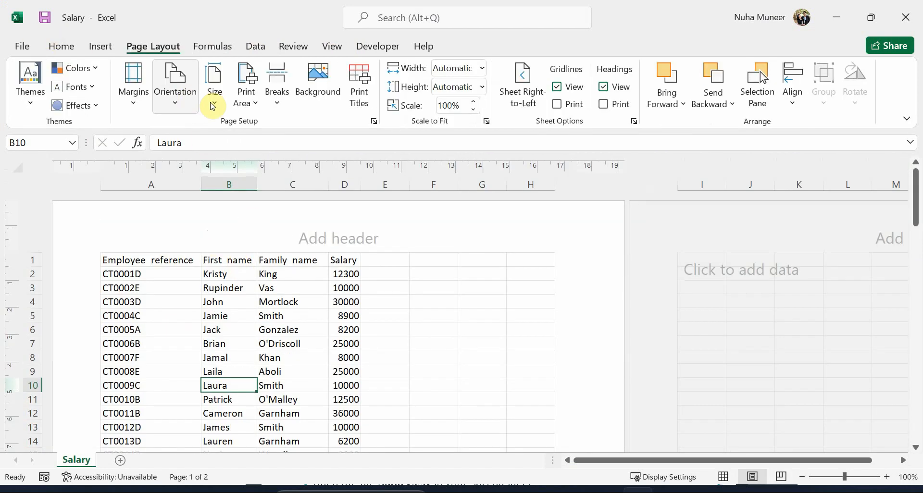
Step: Create a custom header with 'Nuha' on the left and 'Created on:' date and time on the right
{"action": "left_click", "coordinate": [213, 82]}
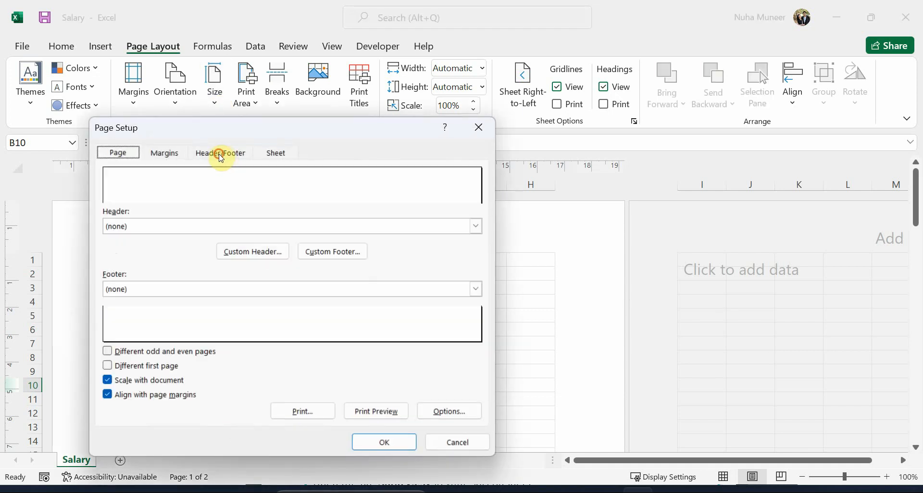
{"action": "left_click", "coordinate": [220, 152]}
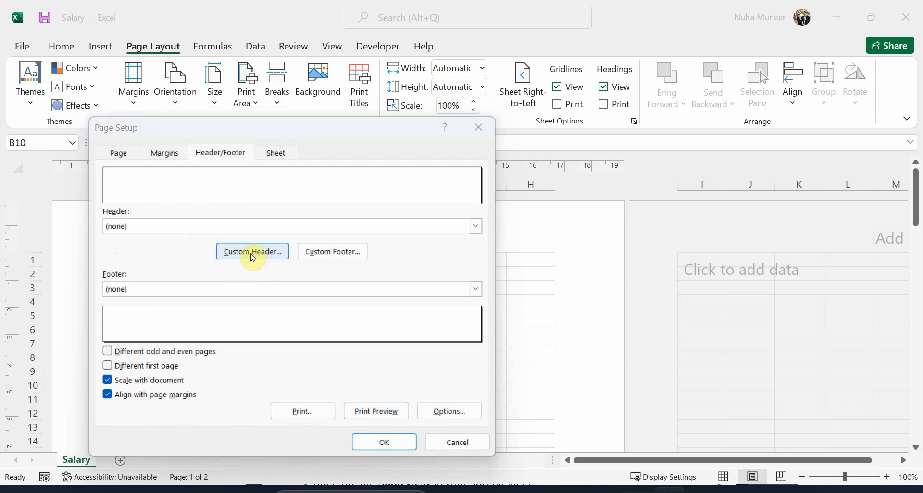
{"action": "left_click", "coordinate": [252, 251]}
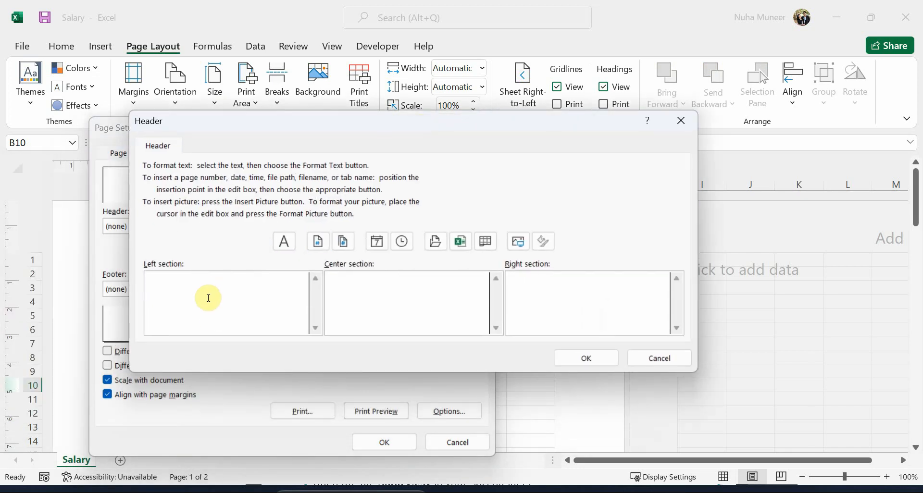
{"action": "type", "text": "Nuha"}
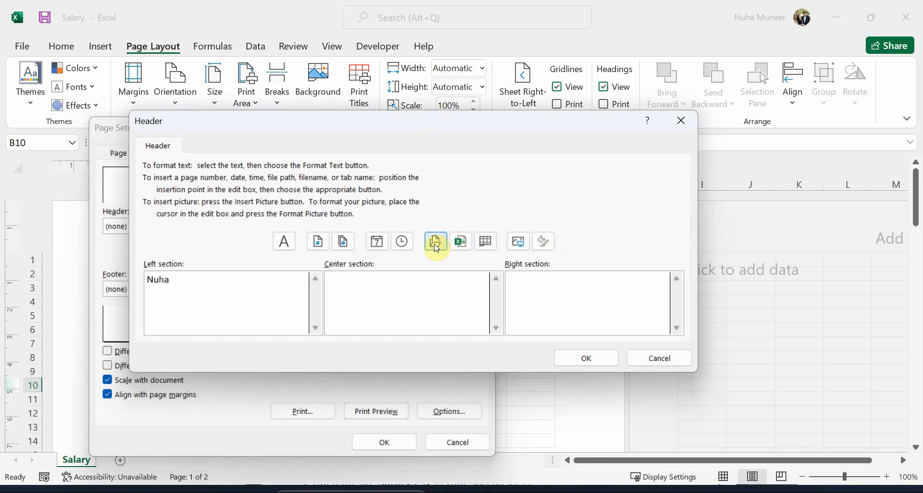
{"action": "mouse_move", "coordinate": [402, 241]}
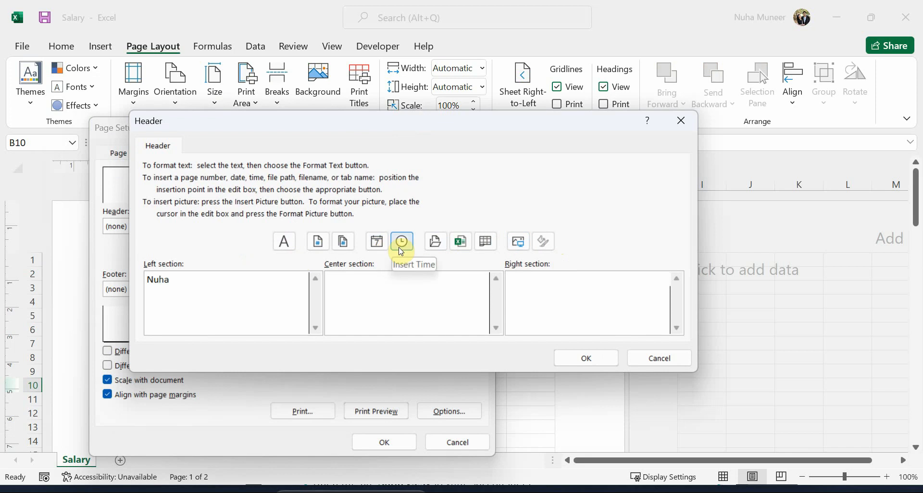
{"action": "mouse_move", "coordinate": [376, 242]}
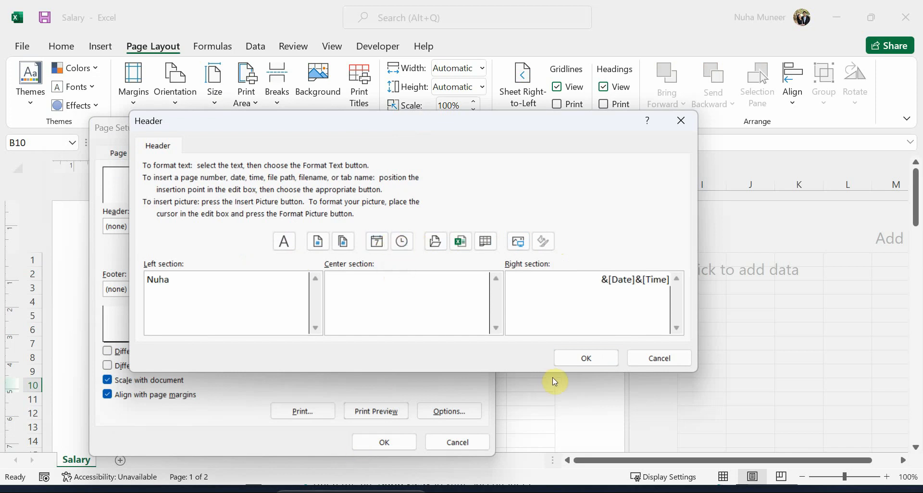
{"action": "type", "text": "C"}
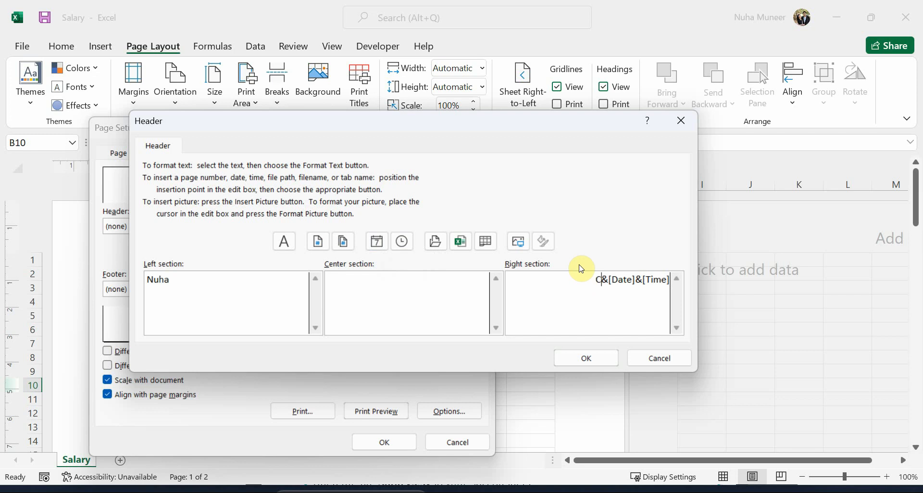
{"action": "type", "text": "Created on:"}
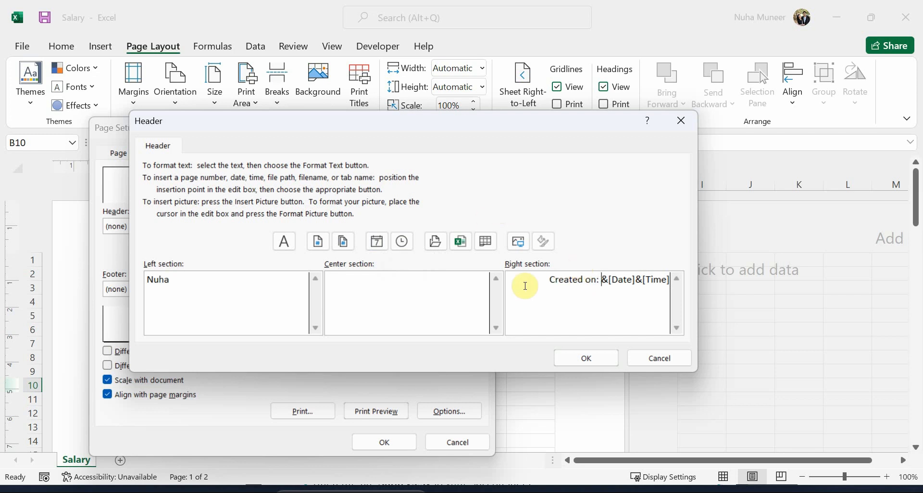
{"action": "left_click", "coordinate": [585, 358]}
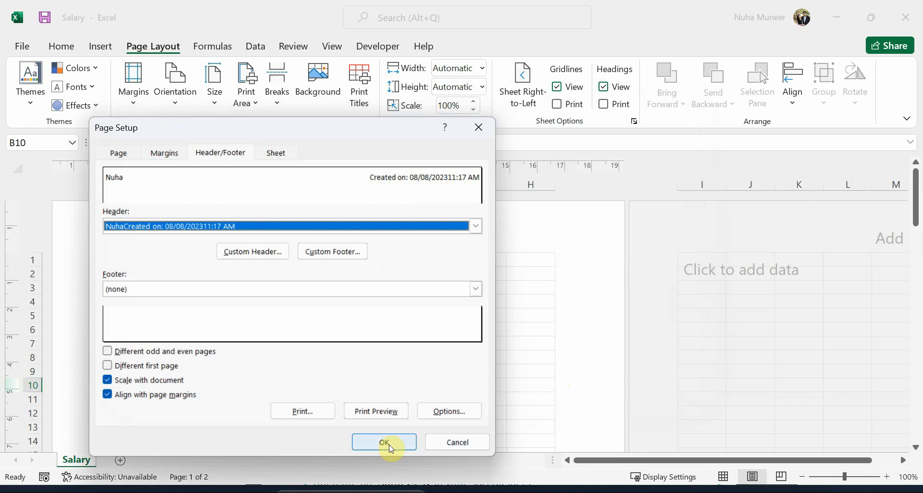
Step: Apply the header, then build a footer with the file name left and page number right
{"action": "left_click", "coordinate": [383, 442]}
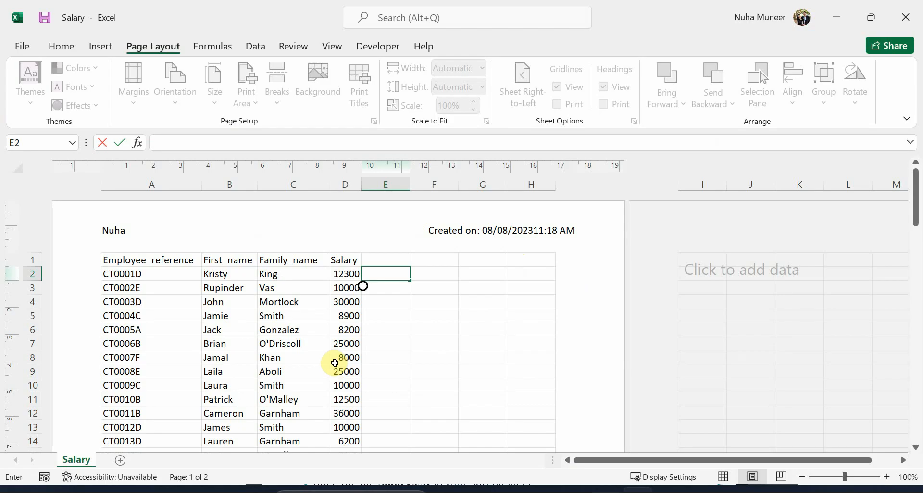
{"action": "scroll", "scroll_direction": "down", "scroll_amount": 3}
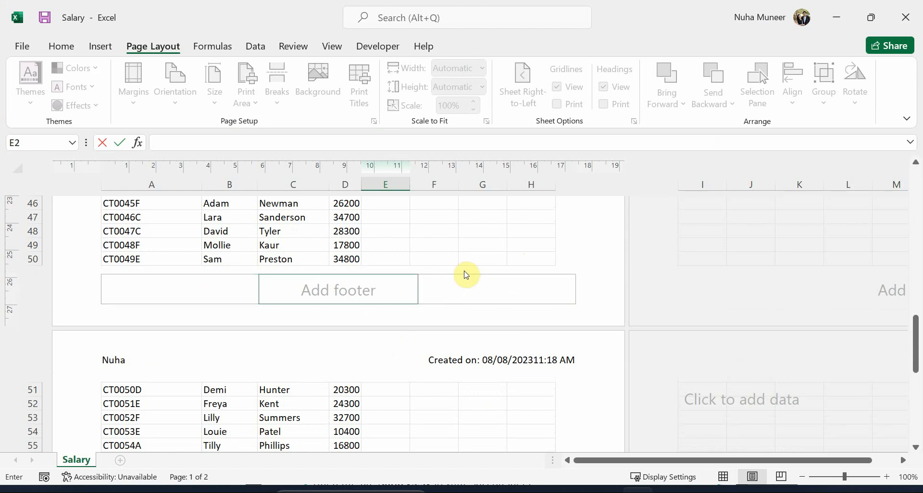
{"action": "left_click", "coordinate": [434, 230]}
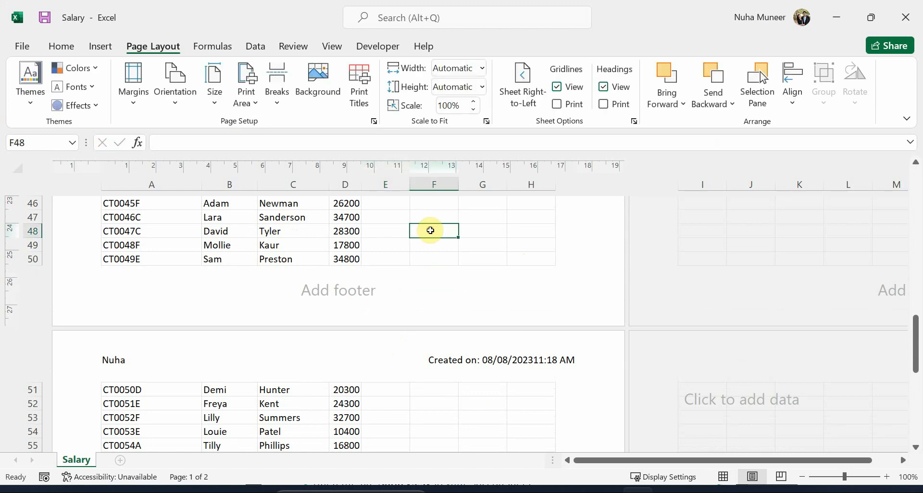
{"action": "left_click", "coordinate": [337, 290]}
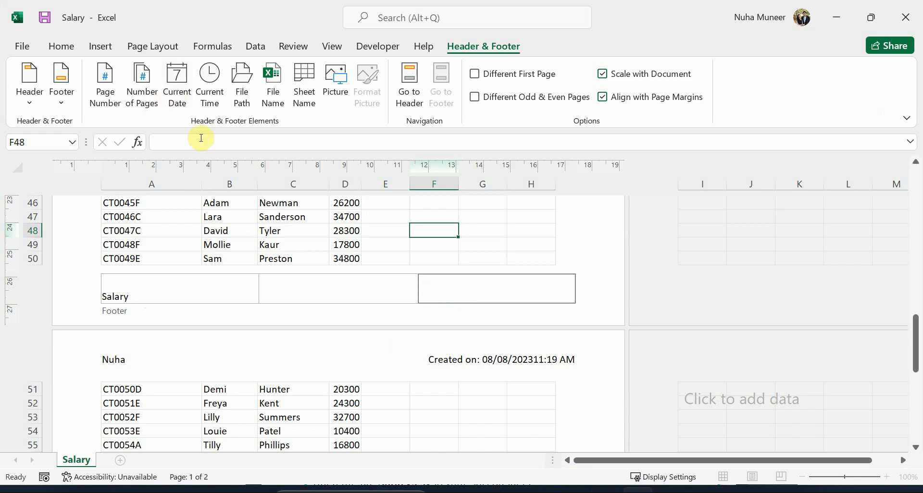
{"action": "left_click", "coordinate": [105, 83]}
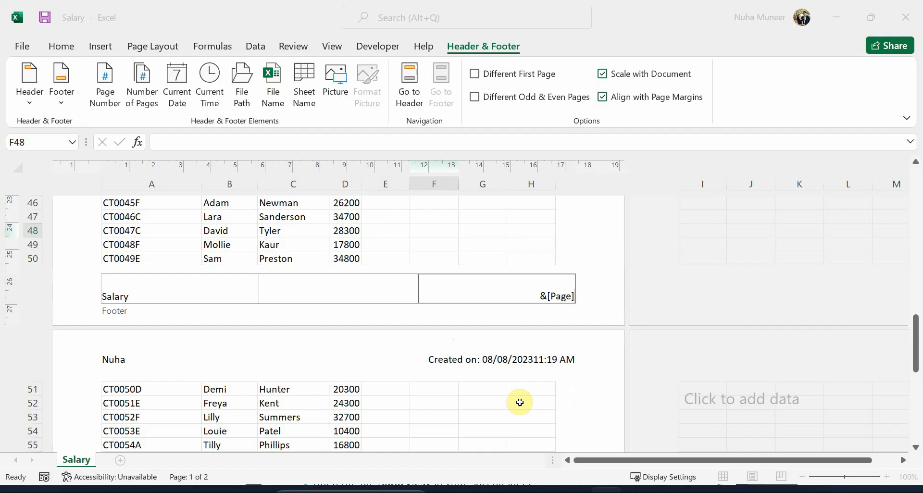
Step: Preview both printed Salary pages via File > Print, checking page 2 and returning to page 1
{"action": "left_click", "coordinate": [22, 47]}
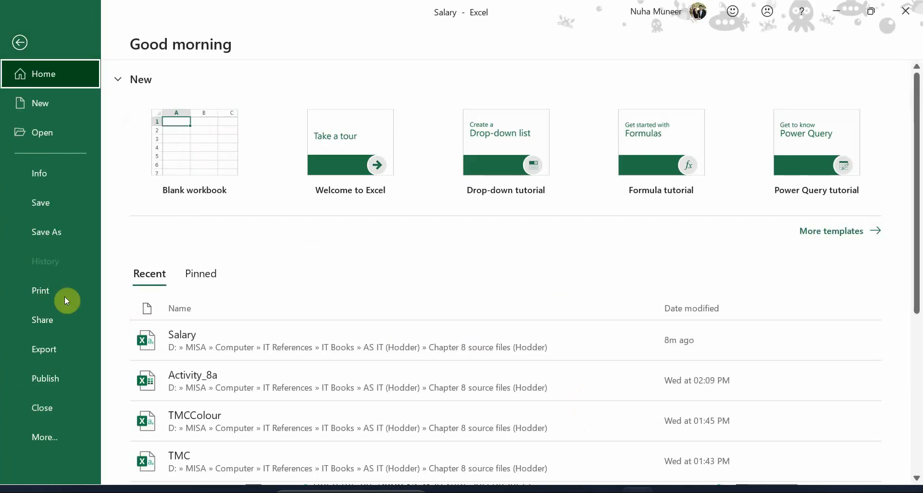
{"action": "left_click", "coordinate": [40, 290]}
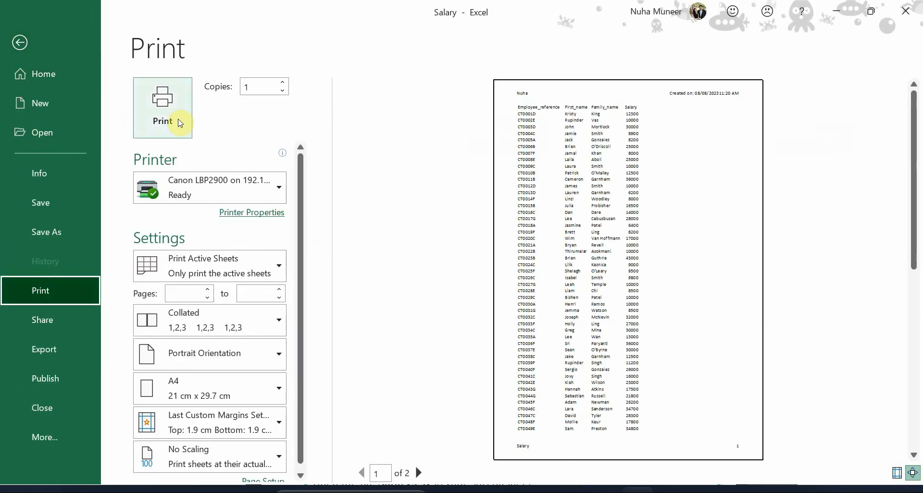
{"action": "mouse_move", "coordinate": [557, 311]}
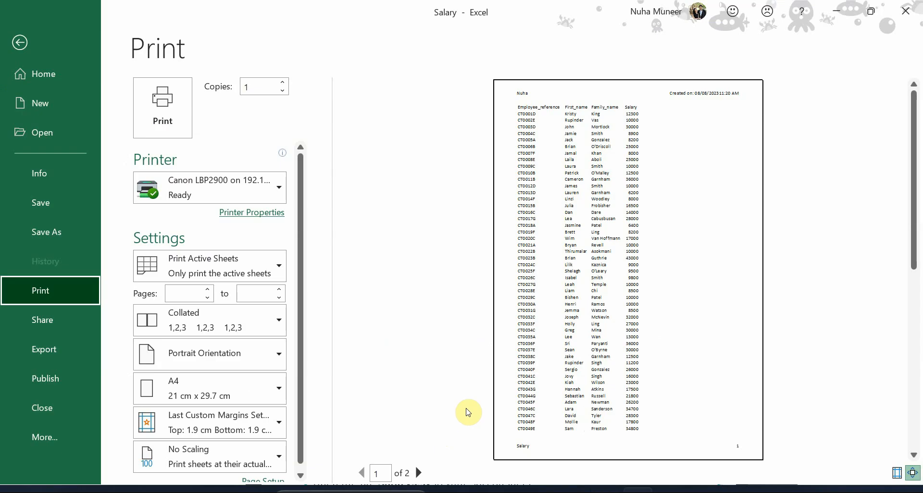
{"action": "left_click", "coordinate": [419, 473]}
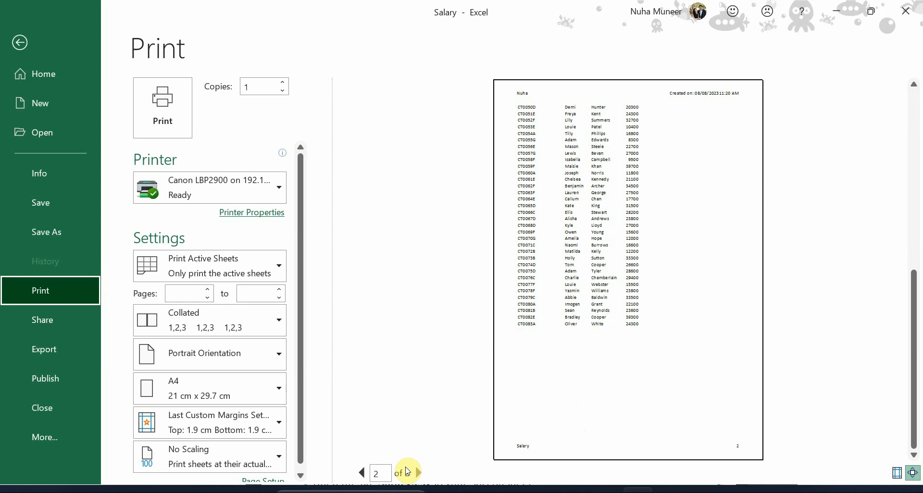
{"action": "left_click", "coordinate": [361, 473]}
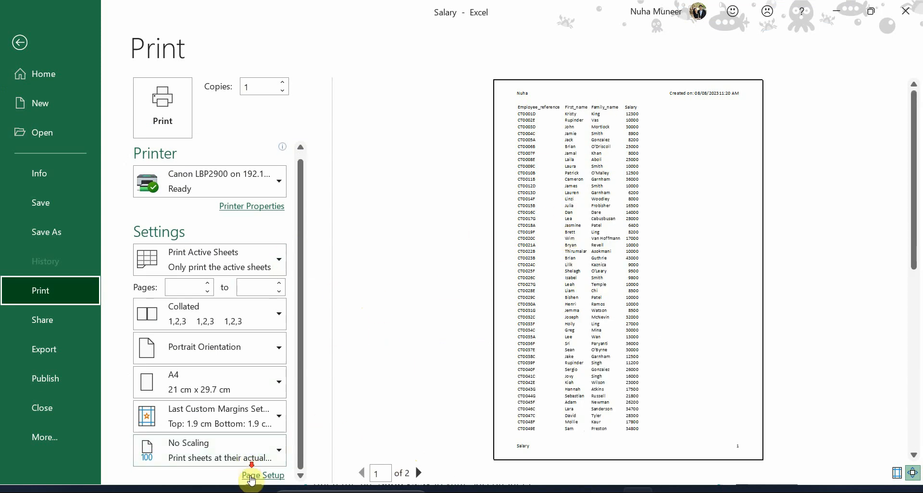
Step: Enable printing of gridlines and row and column headings in Page Setup's Sheet options
{"action": "left_click", "coordinate": [263, 475]}
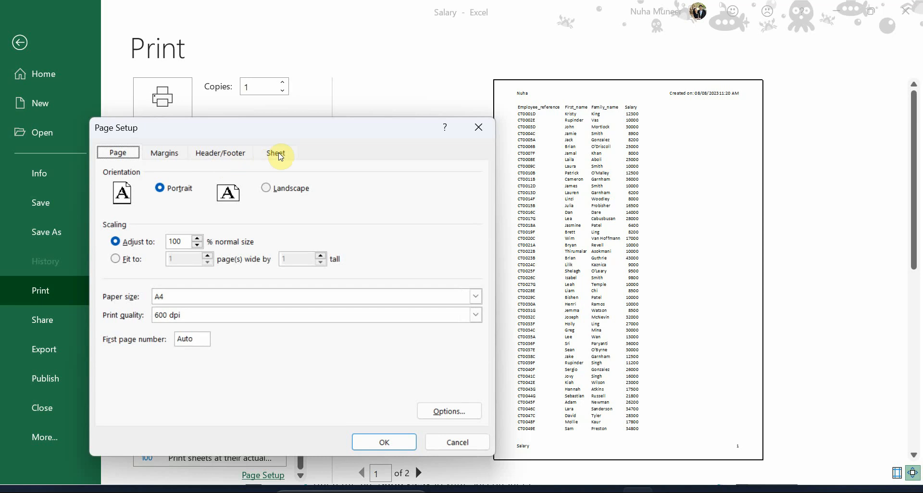
{"action": "left_click", "coordinate": [276, 153]}
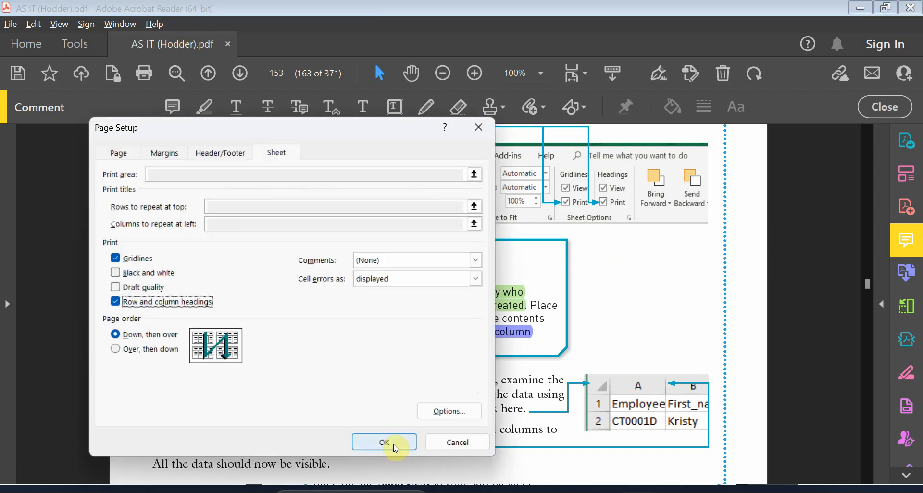
{"action": "left_click", "coordinate": [384, 442]}
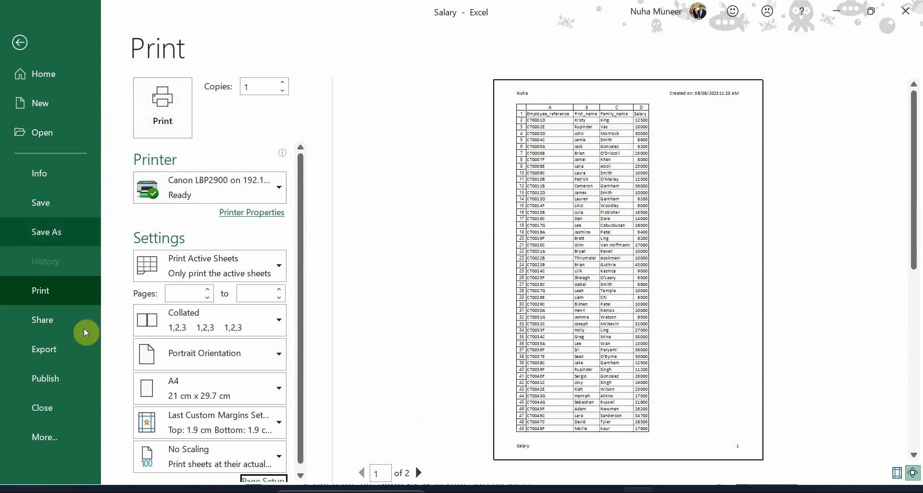
Step: Start Save As in the Chapter 8 source files folder as Excel Workbook, typing a new name beginning 'Tas'
{"action": "left_click", "coordinate": [46, 232]}
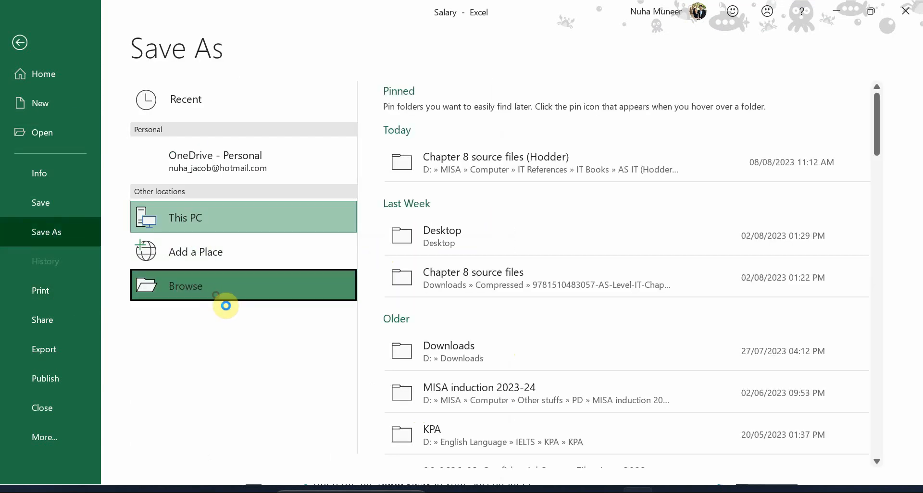
{"action": "left_click", "coordinate": [184, 287]}
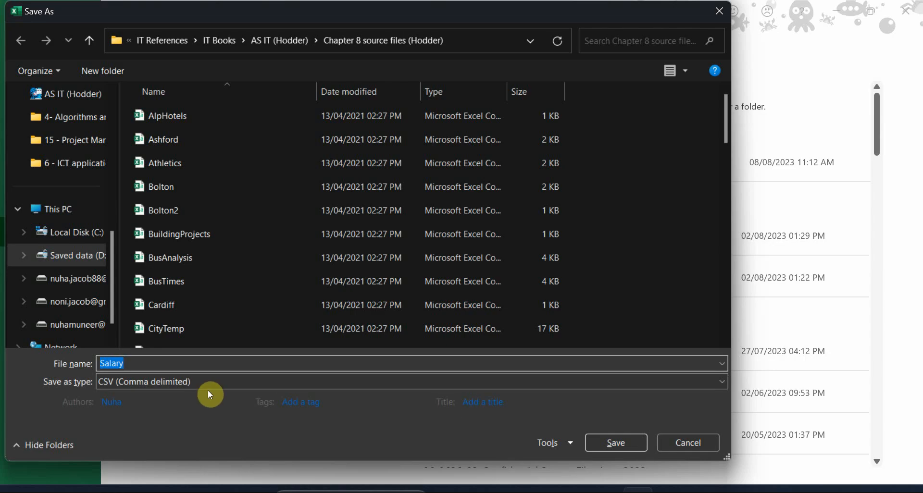
{"action": "left_click", "coordinate": [409, 382]}
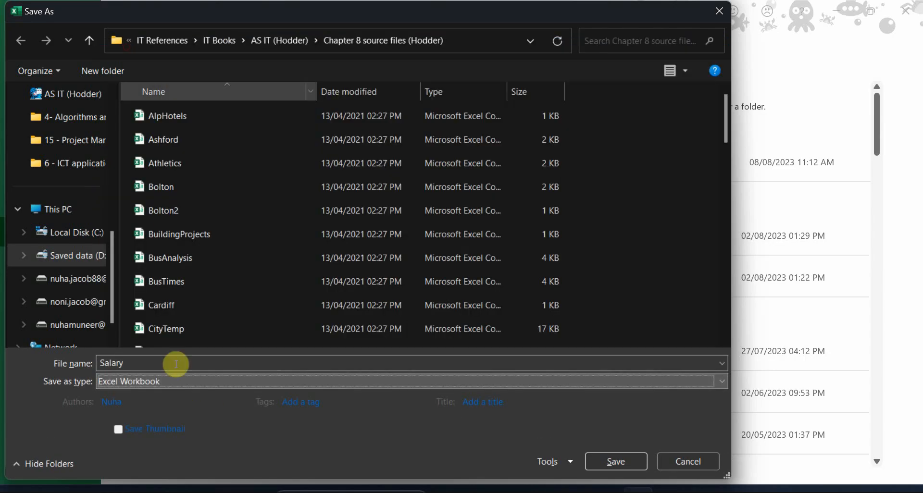
{"action": "type", "text": "Tas"}
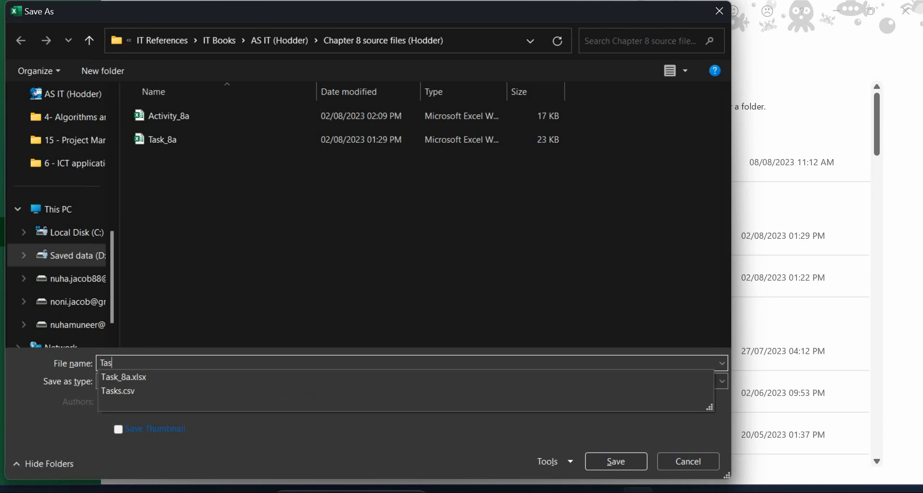